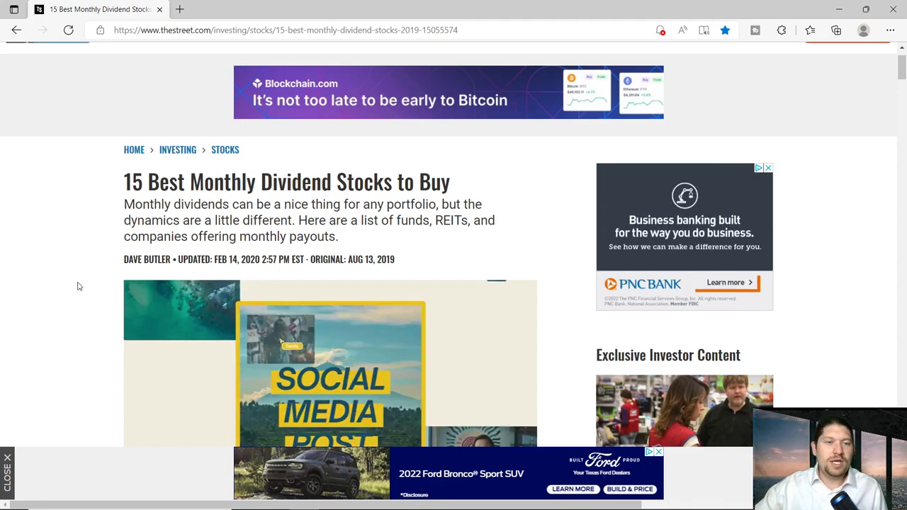
# - Scroll past the intro and video to pick 1, Vanguard Total Market Bond ETF (BND)
pyautogui.scroll(-3)
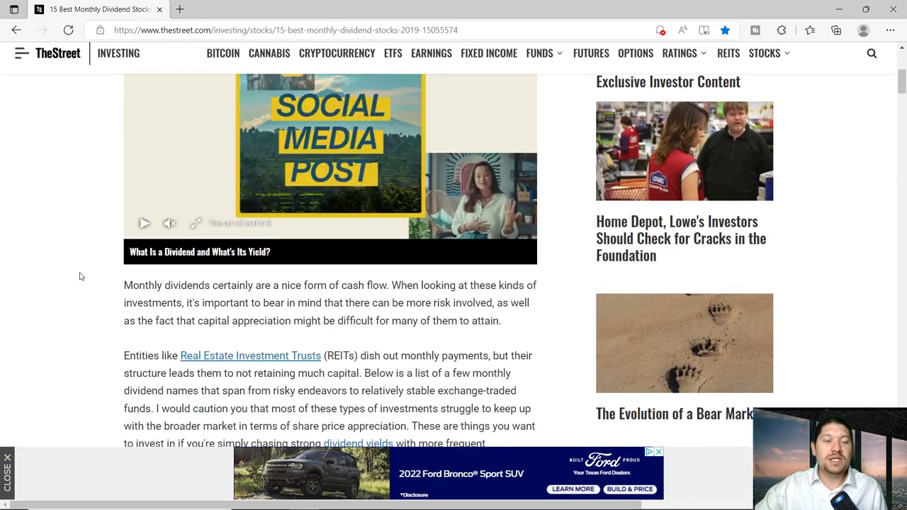
pyautogui.scroll(-3)
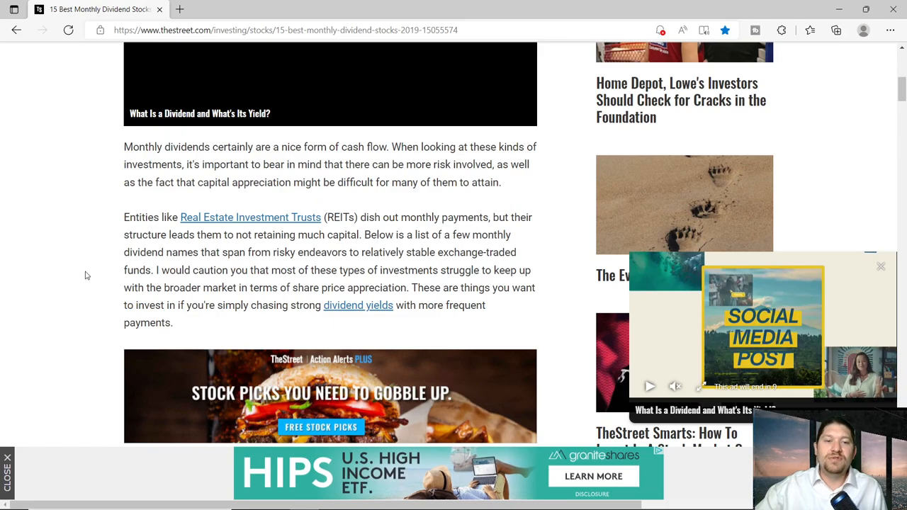
pyautogui.moveTo(103, 261)
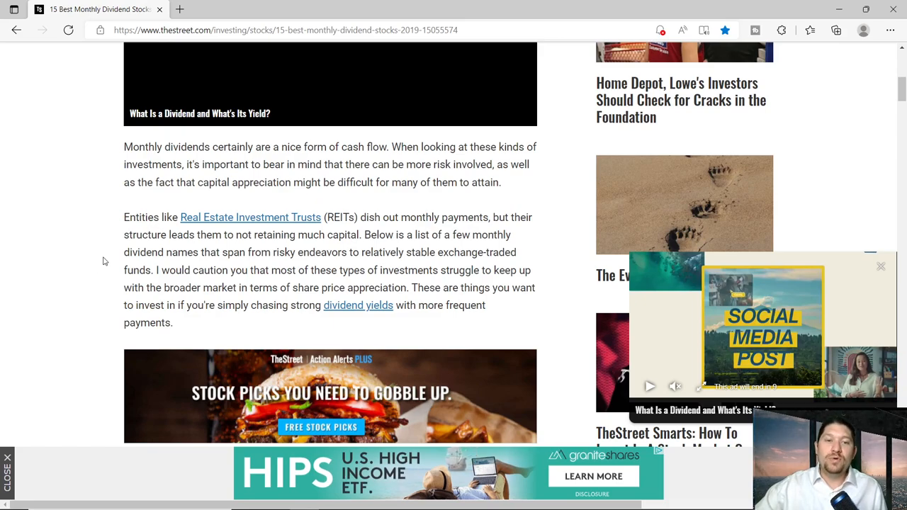
pyautogui.scroll(-3)
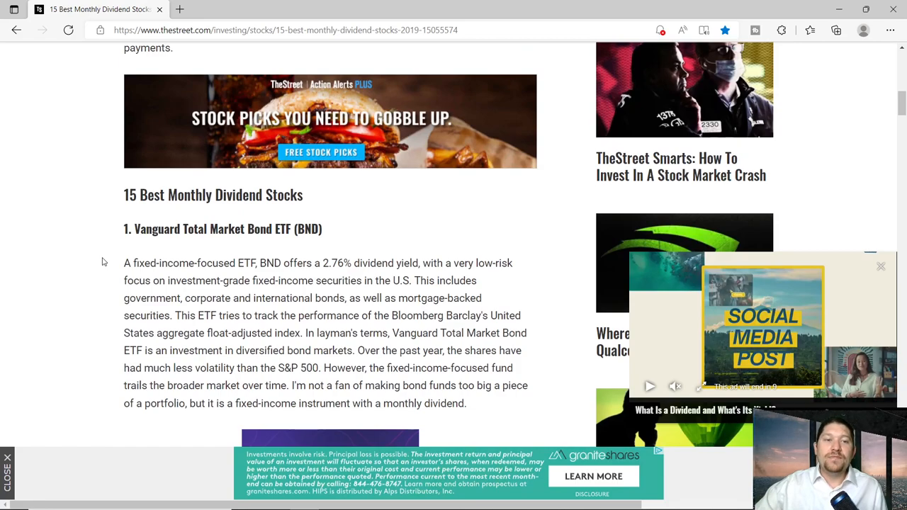
# - Scroll past the BND writeup to pick 2, AGNC Investment Corp. (AGNC)
pyautogui.scroll(-3)
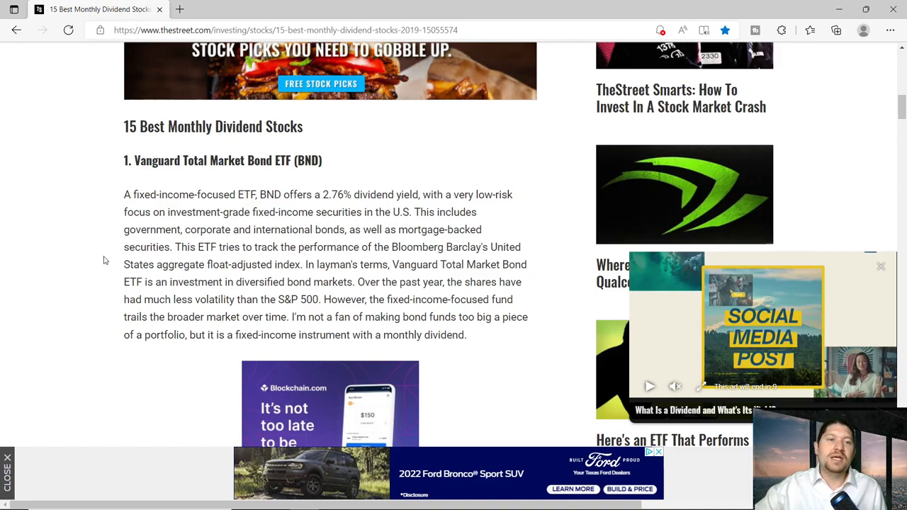
pyautogui.scroll(-3)
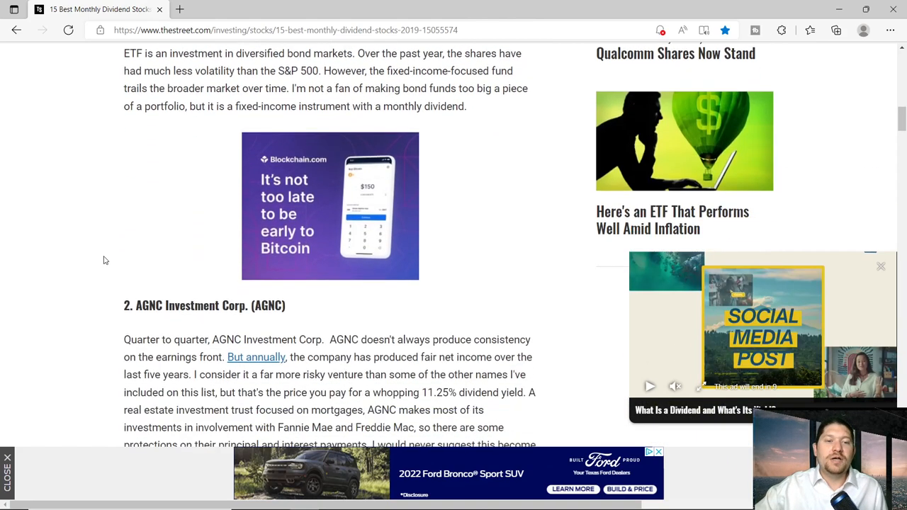
# - Highlight AGNC's 11.25% yield and scroll on to Global Net Lease (GNL)
pyautogui.scroll(-3)
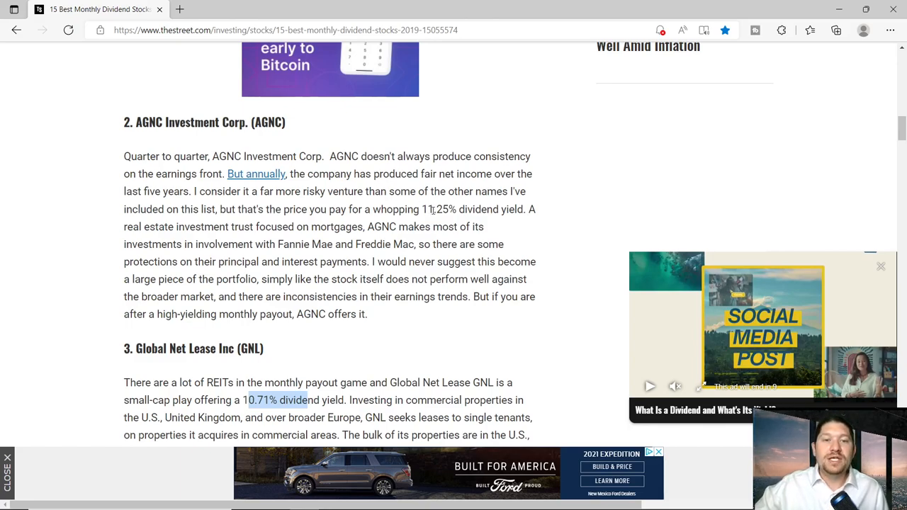
pyautogui.doubleClick(438, 209)
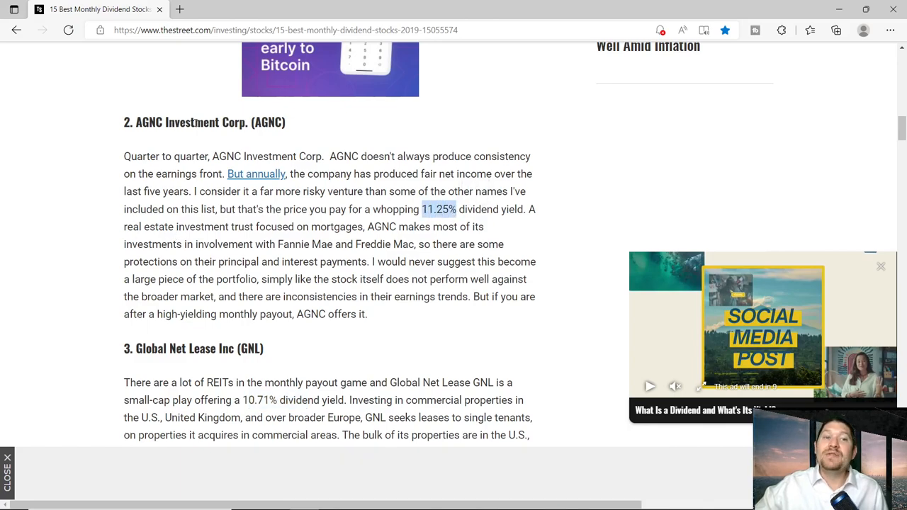
pyautogui.scroll(-3)
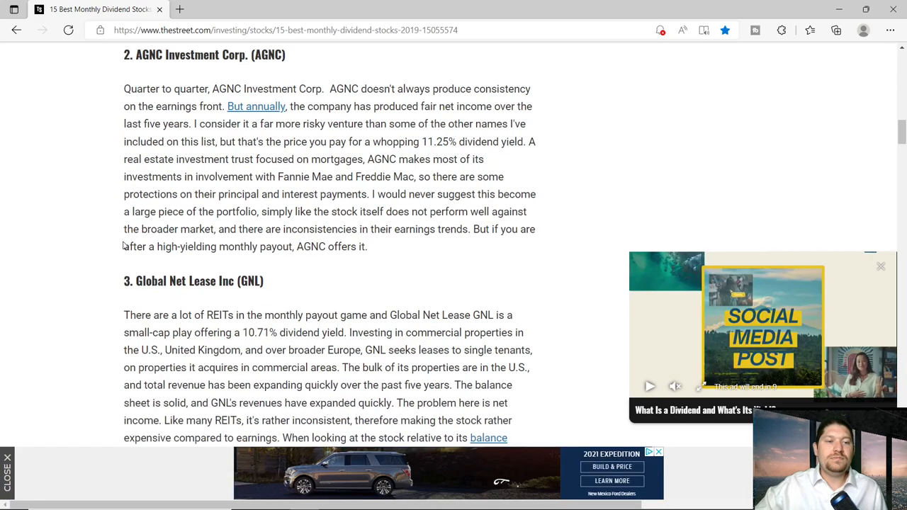
# - Scroll through the GNL writeup to its $1.6 billion market cap paragraph
pyautogui.scroll(-3)
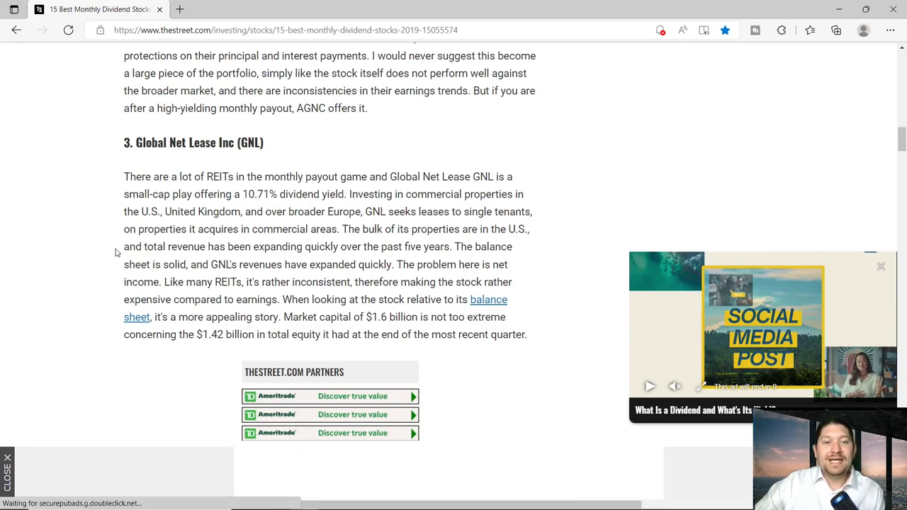
pyautogui.scroll(-3)
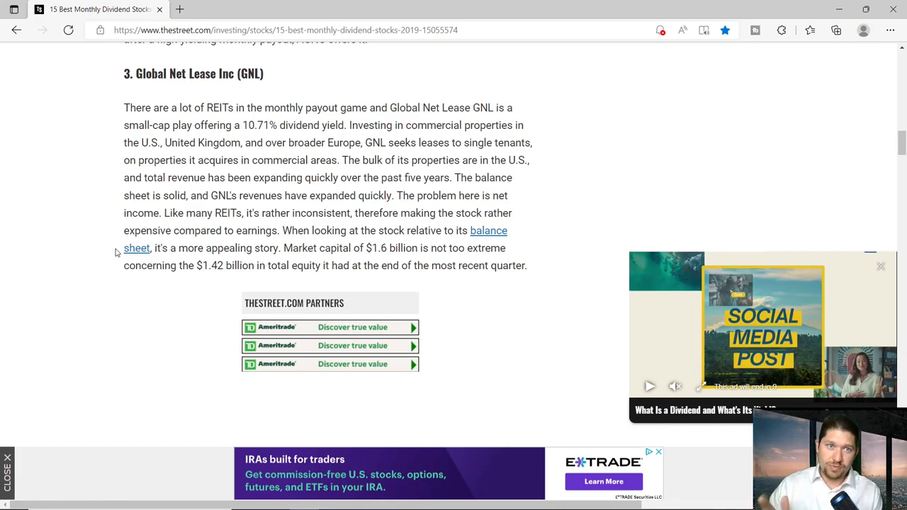
# - Scroll past LTC Properties and Main Street Capital to Realty Income (O), yielding 3.74%
pyautogui.scroll(-3)
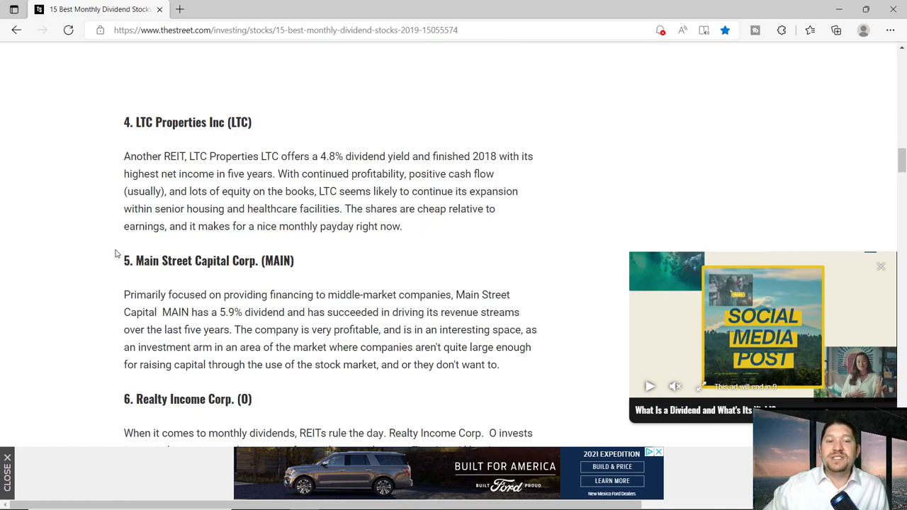
pyautogui.moveTo(155, 246)
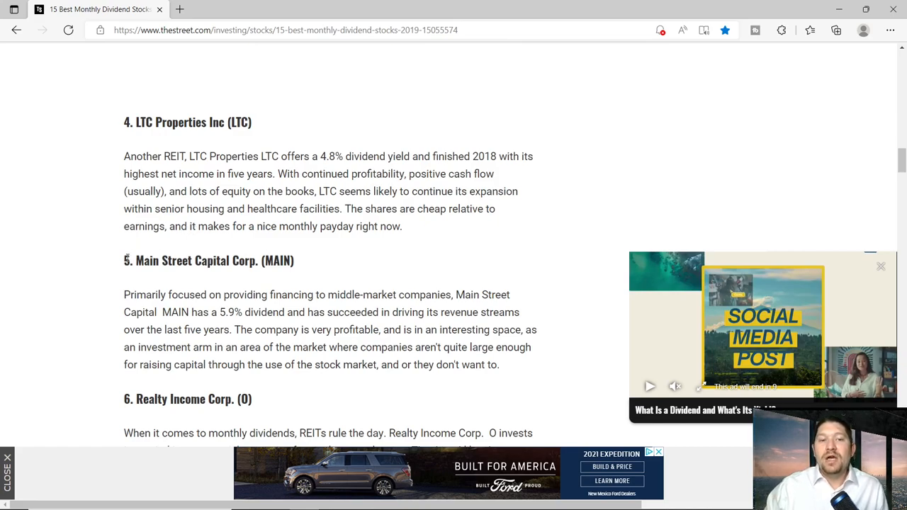
pyautogui.scroll(-3)
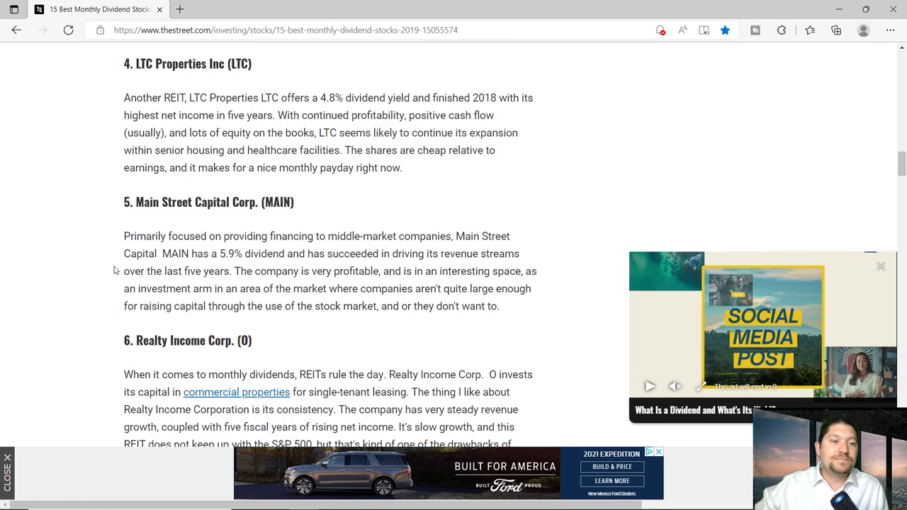
pyautogui.scroll(-3)
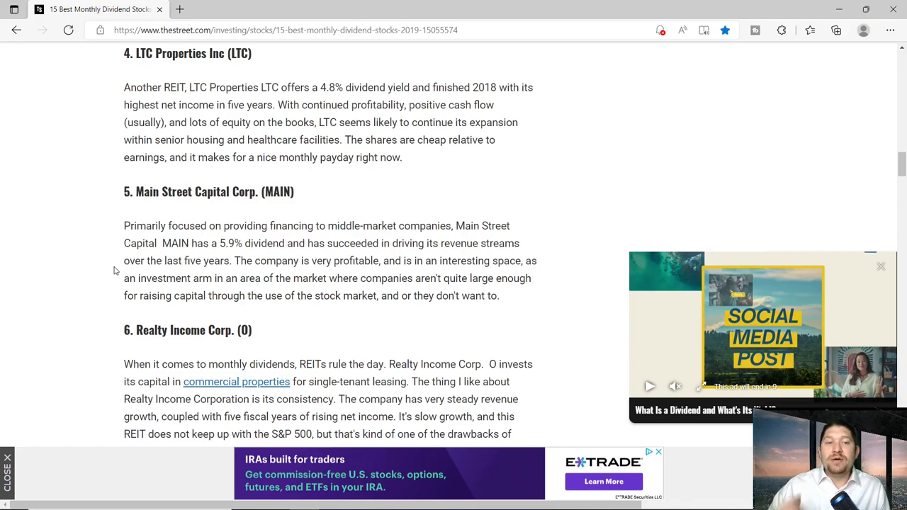
pyautogui.scroll(-3)
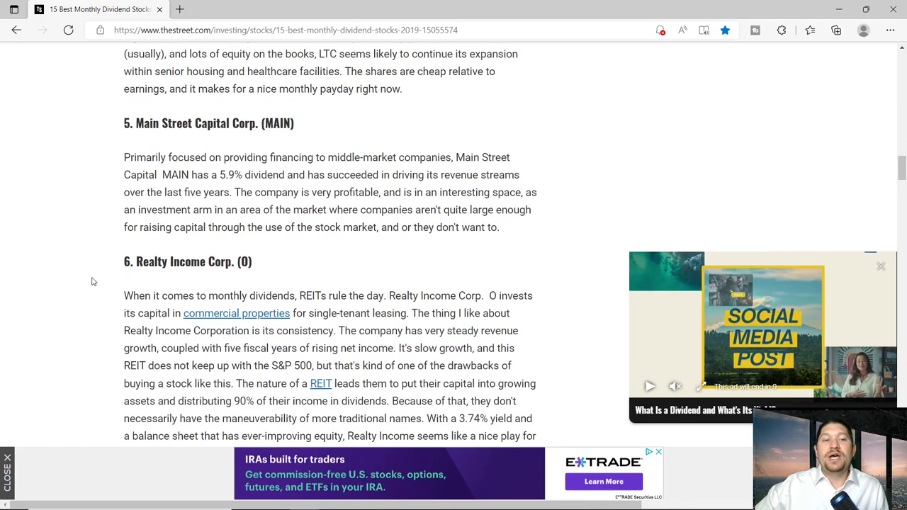
# - Scroll past the Realty Income pick and ad to Shaw Communications (SJR)
pyautogui.scroll(-3)
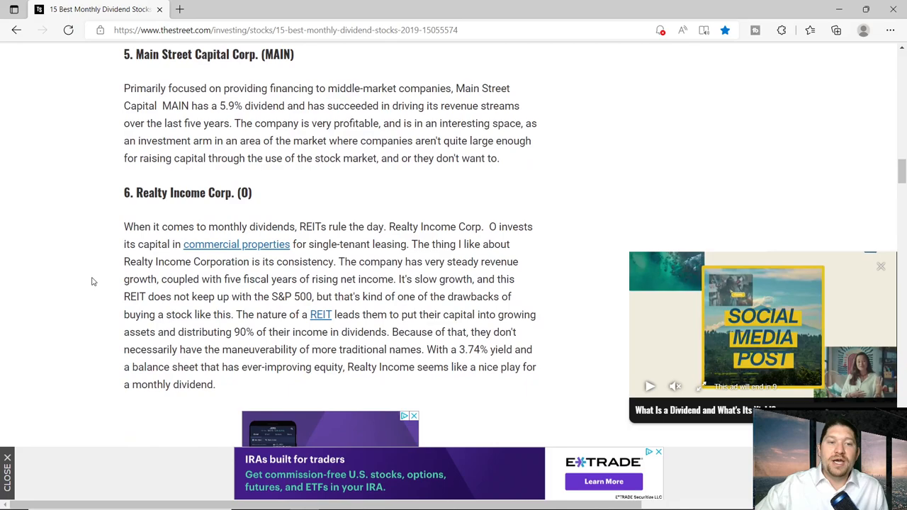
pyautogui.scroll(-3)
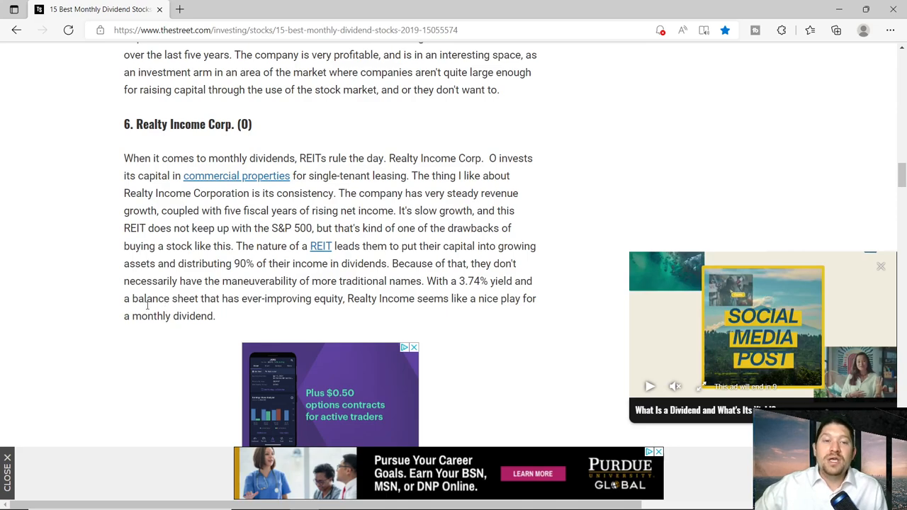
pyautogui.scroll(-3)
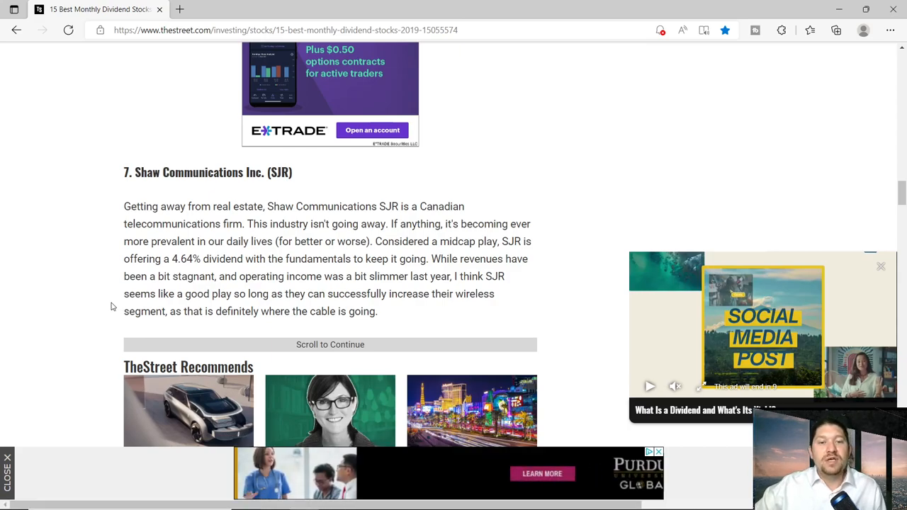
# - Scroll through BLW and GAIN to the Vanguard BLV and WisdomTree DHS picks
pyautogui.scroll(-3)
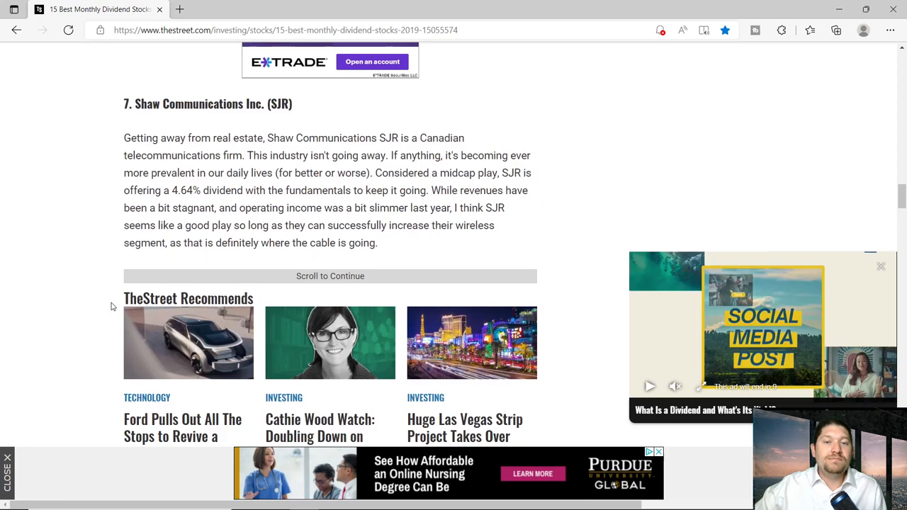
pyautogui.scroll(-3)
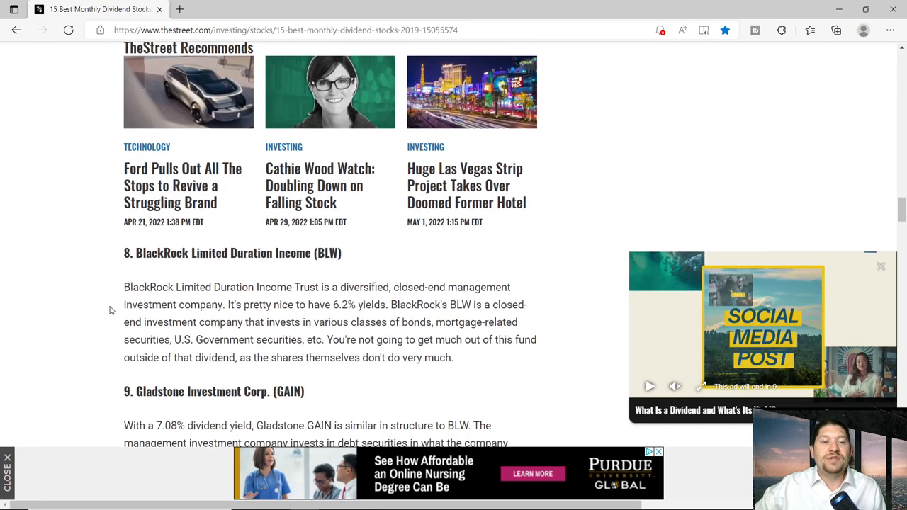
pyautogui.scroll(-3)
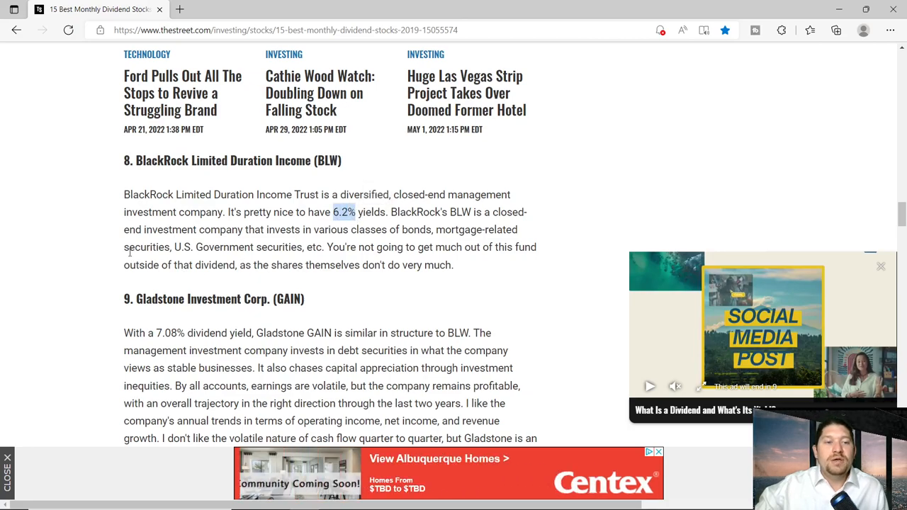
pyautogui.scroll(-3)
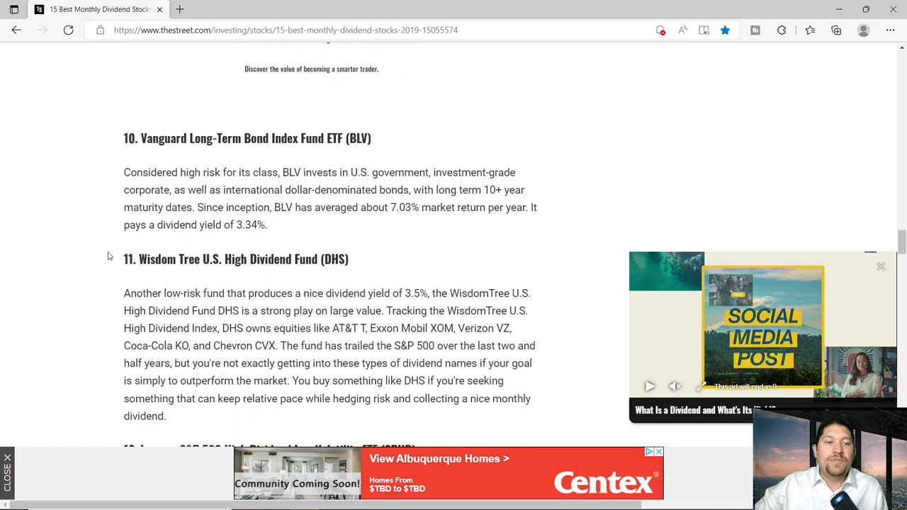
pyautogui.scroll(-3)
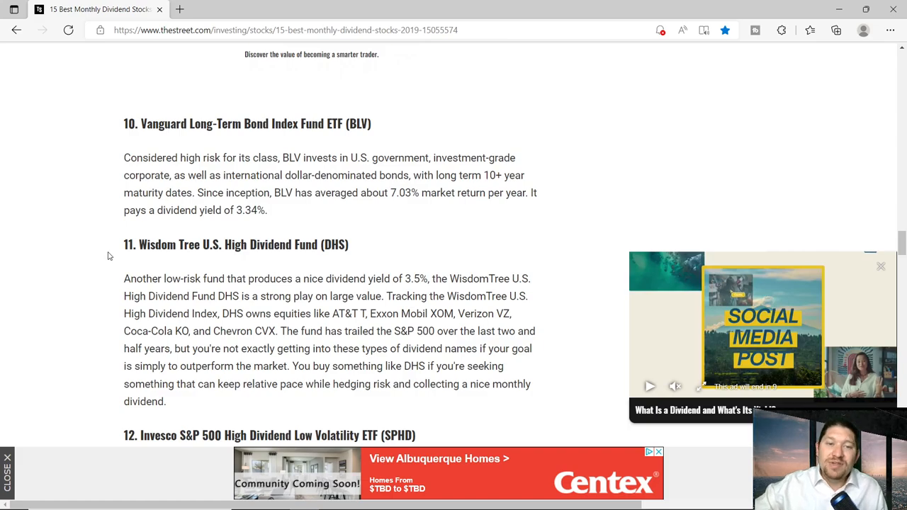
pyautogui.moveTo(111, 260)
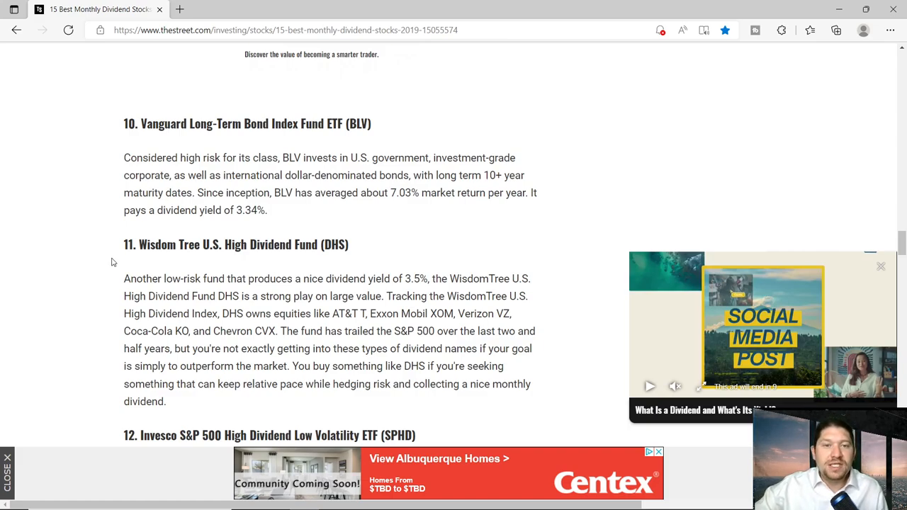
pyautogui.moveTo(119, 253)
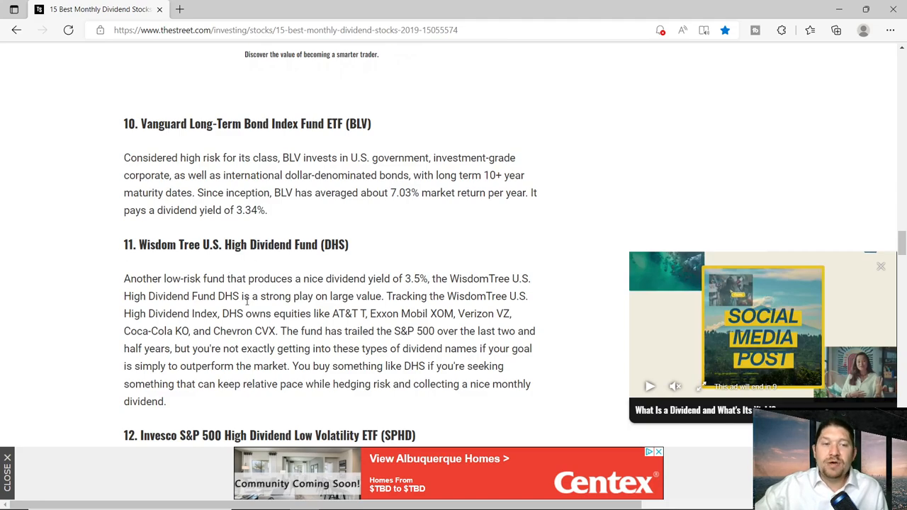
pyautogui.moveTo(366, 344)
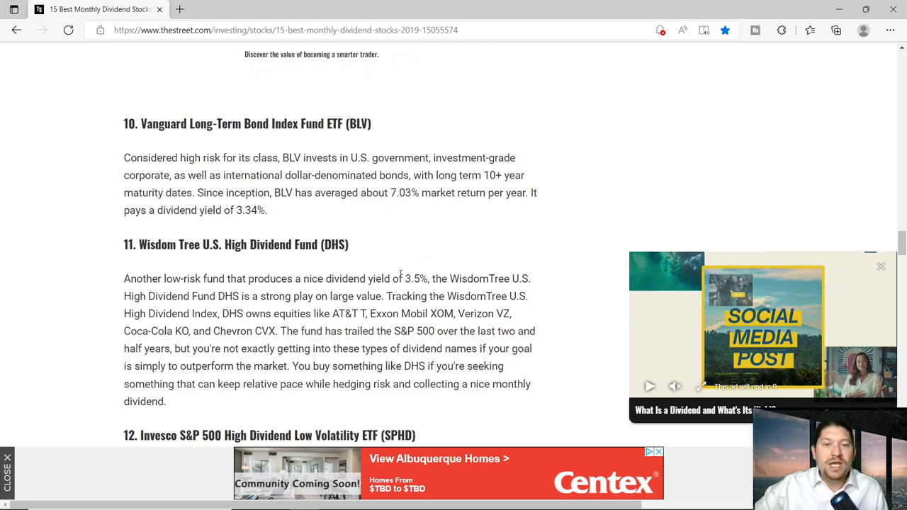
# - Highlight DHS's 3.5% dividend yield and scroll down to the SPHD pick
pyautogui.doubleClick(415, 278)
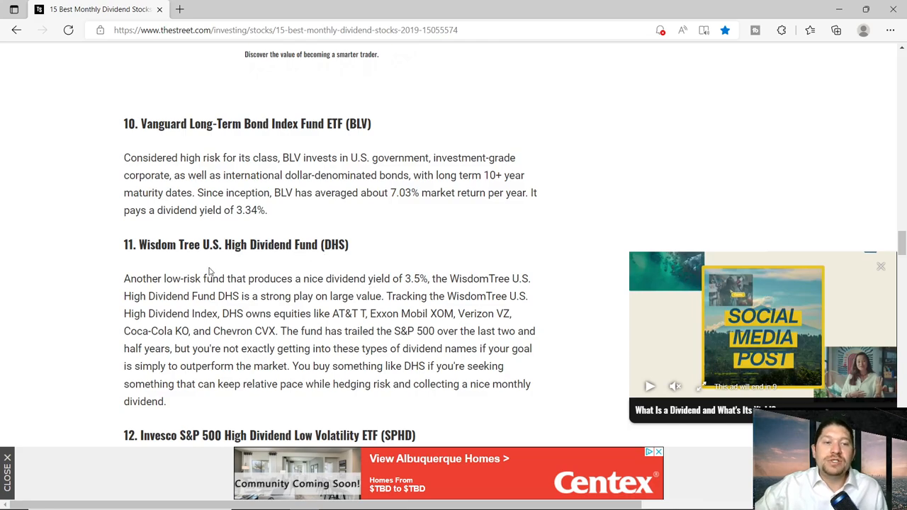
pyautogui.scroll(-3)
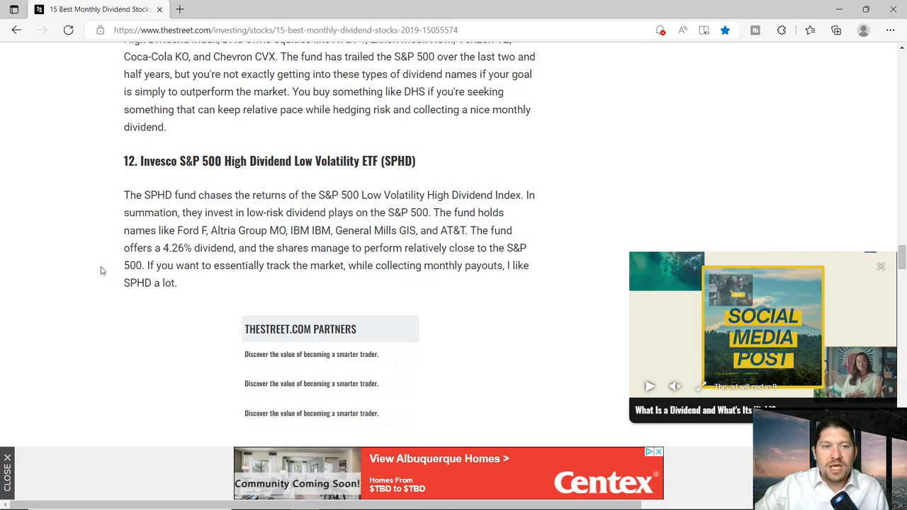
# - Highlight the 4.26% dividend in the SPHD paragraph
pyautogui.doubleClick(176, 248)
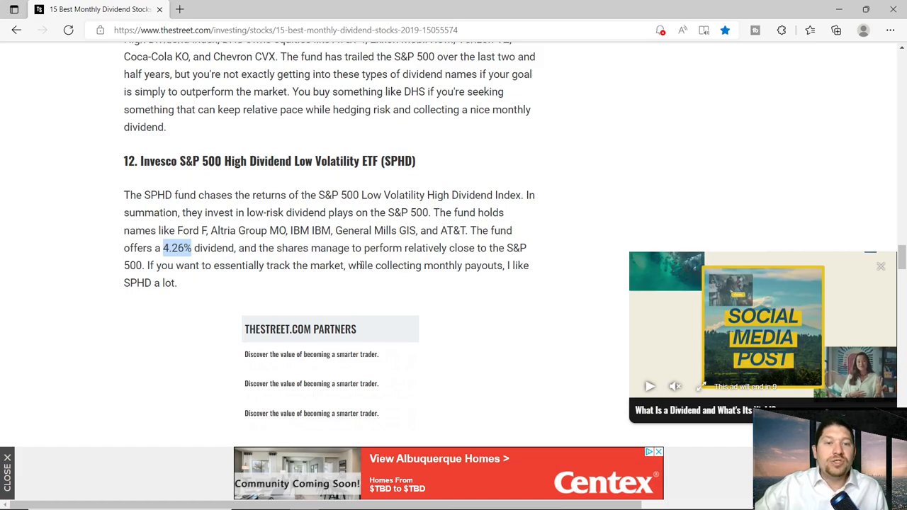
pyautogui.moveTo(439, 261)
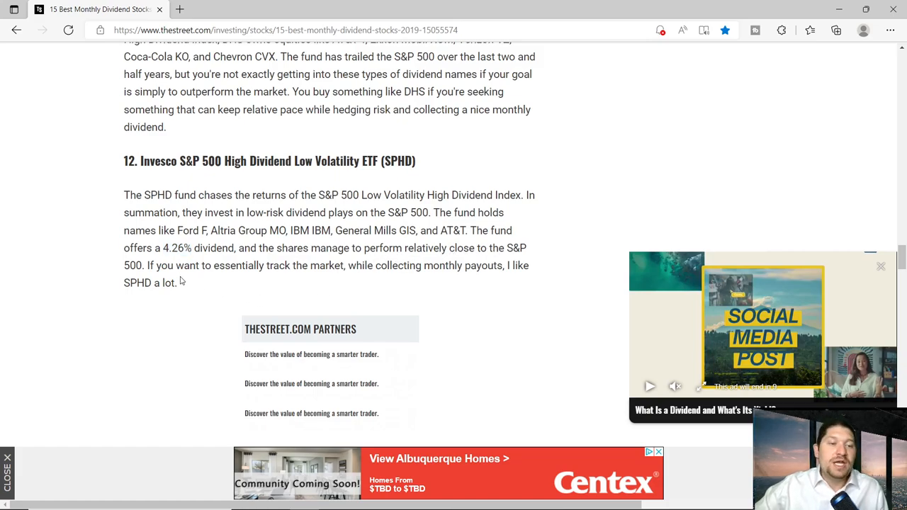
pyautogui.moveTo(346, 281)
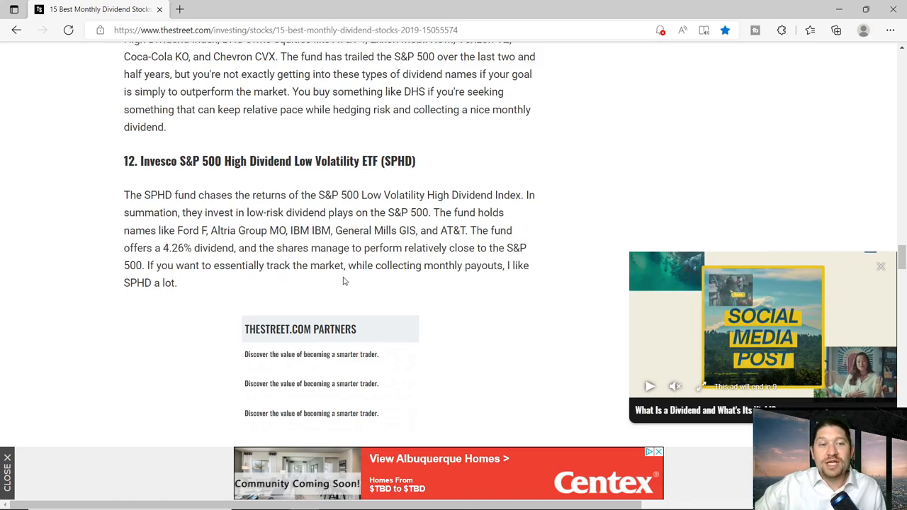
pyautogui.moveTo(527, 321)
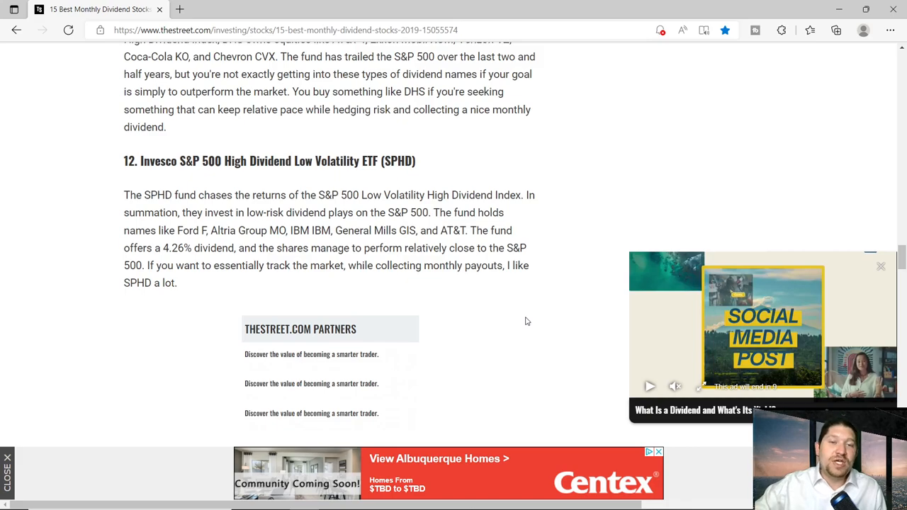
pyautogui.moveTo(287, 286)
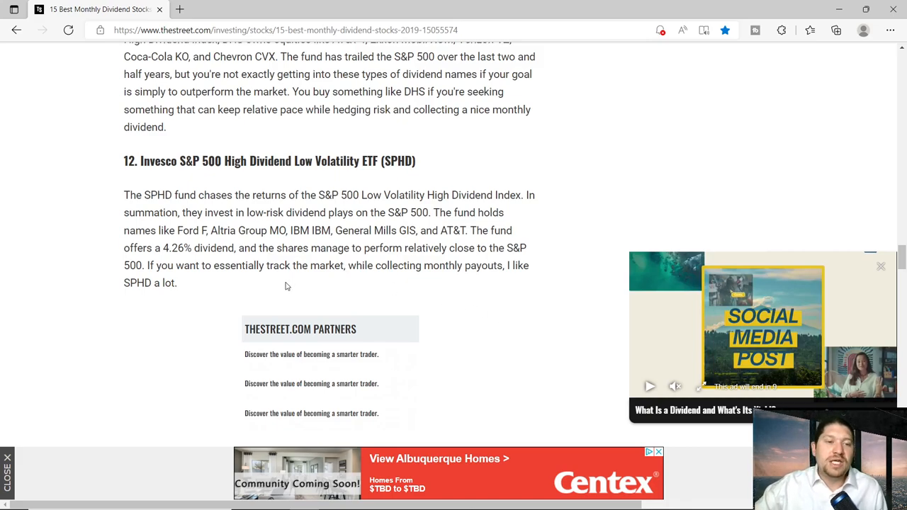
# - Scroll to picks 13-15 and highlight PGX's 5.46% dividend yield
pyautogui.scroll(-3)
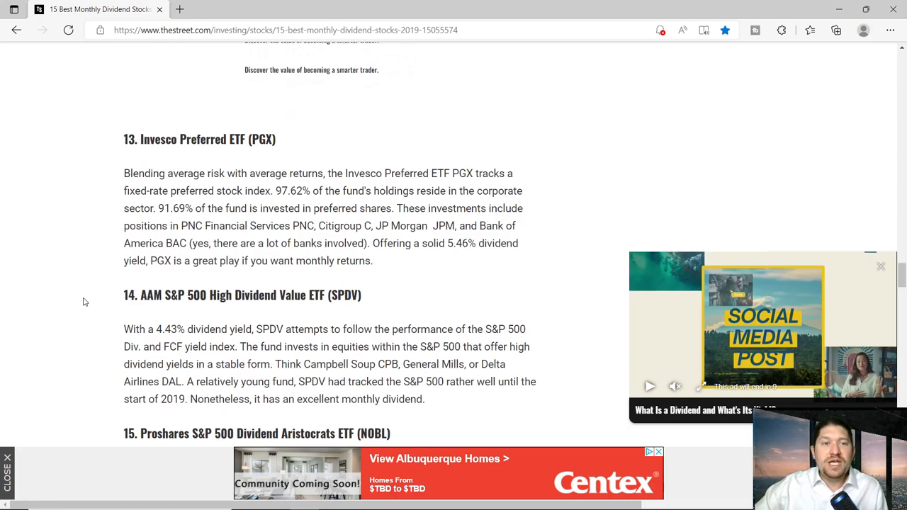
pyautogui.moveTo(114, 278)
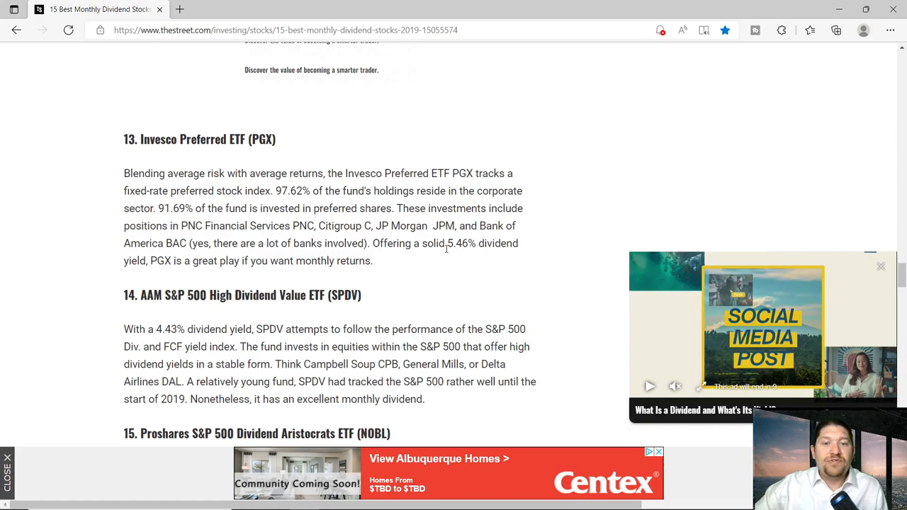
pyautogui.doubleClick(461, 243)
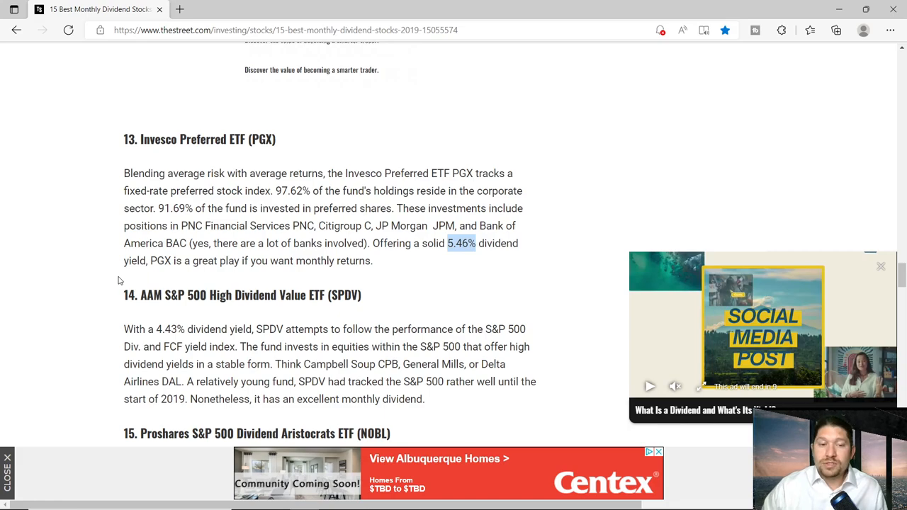
pyautogui.moveTo(864, 279)
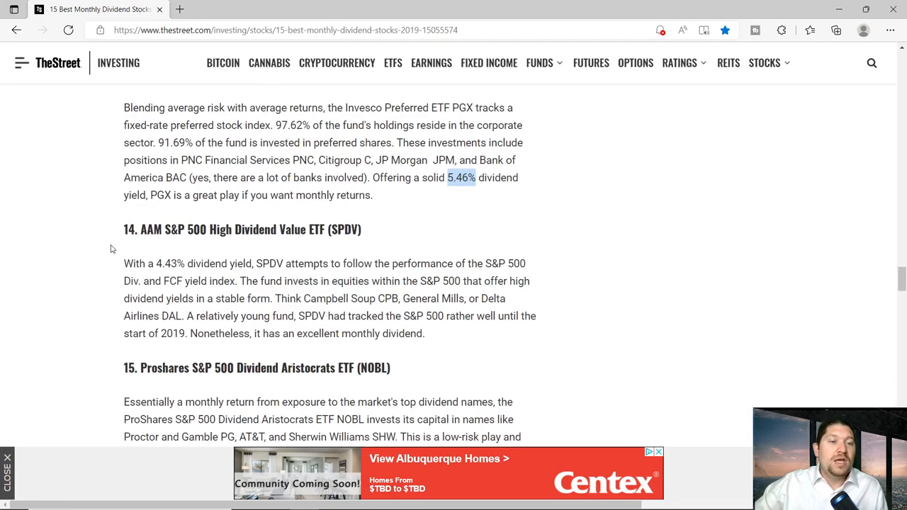
# - Scroll through picks 14 and 15 to NOBL's writeup showing its 2% yield
pyautogui.scroll(-3)
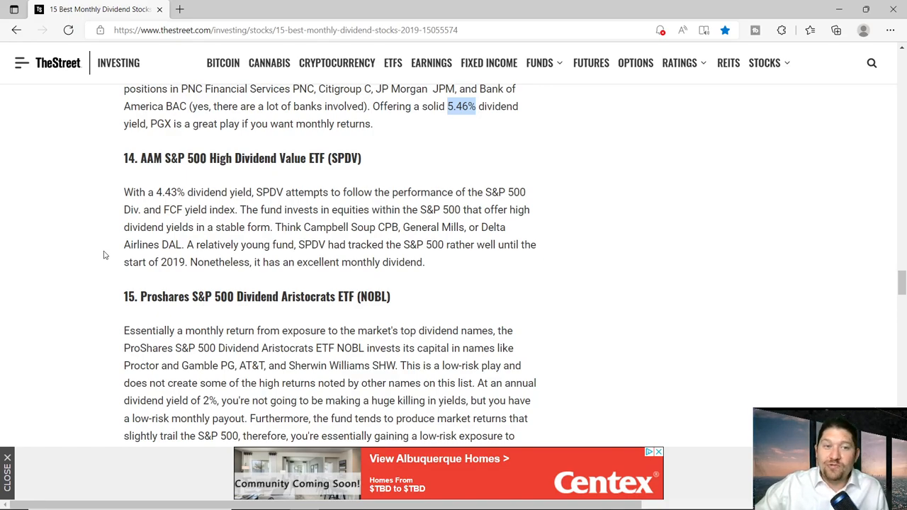
pyautogui.moveTo(156, 253)
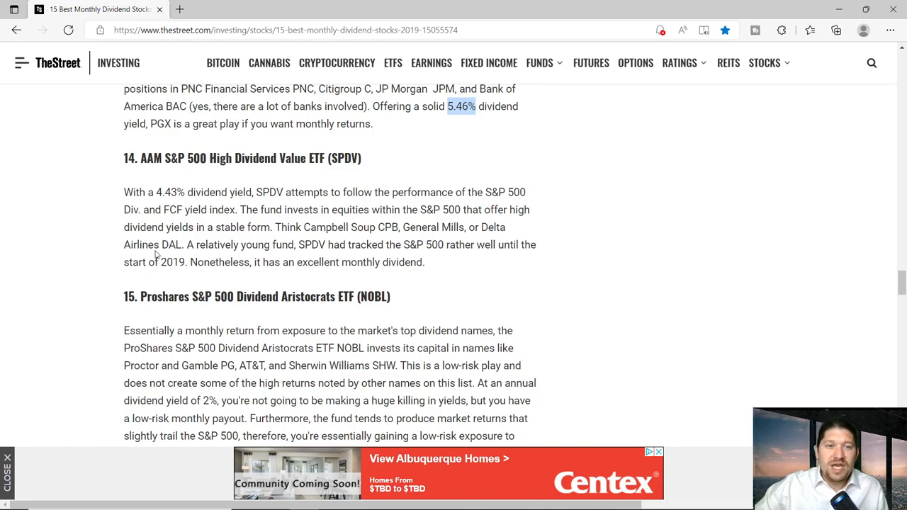
pyautogui.moveTo(500, 307)
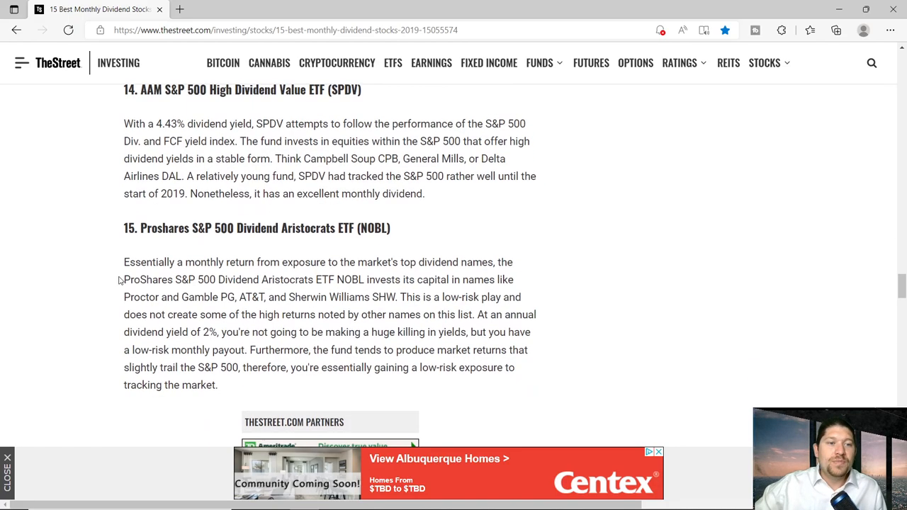
pyautogui.scroll(-3)
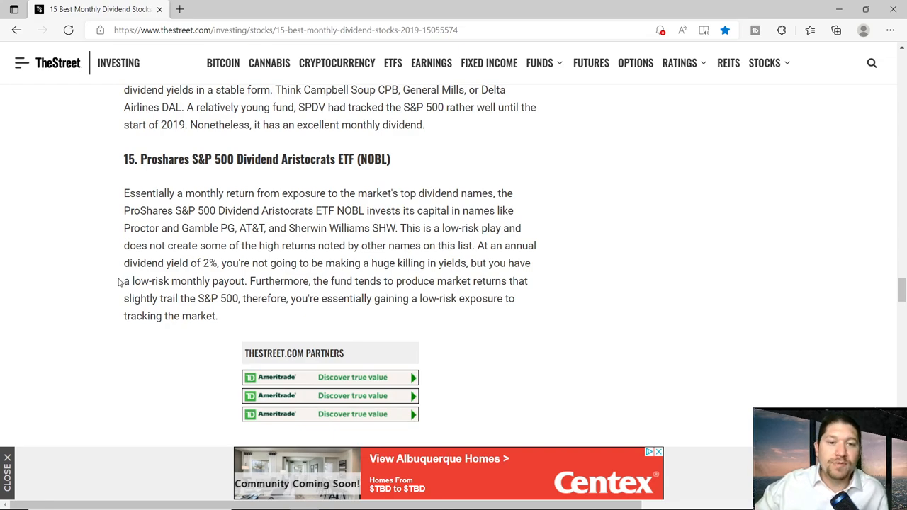
pyautogui.moveTo(111, 276)
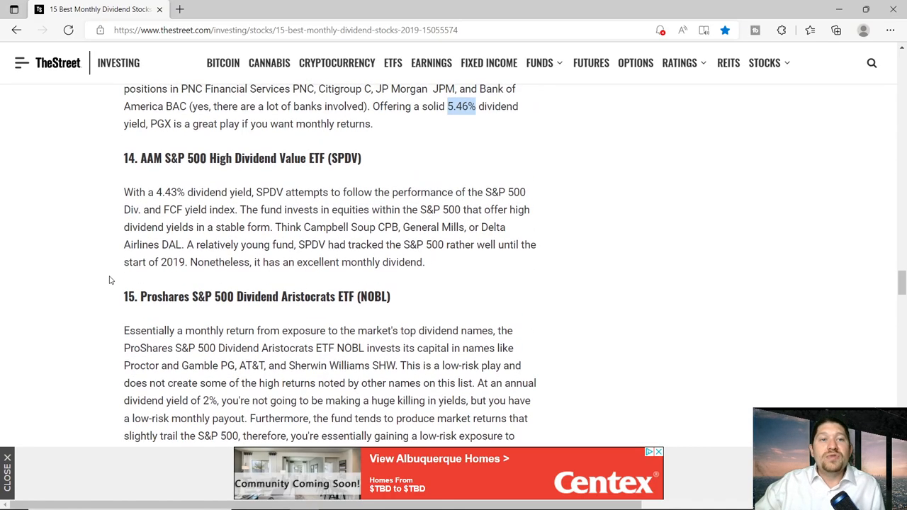
# - Scroll up to the article title, then down to pick 1, Vanguard Total Bond Market ETF (BND)
pyautogui.scroll(-3)
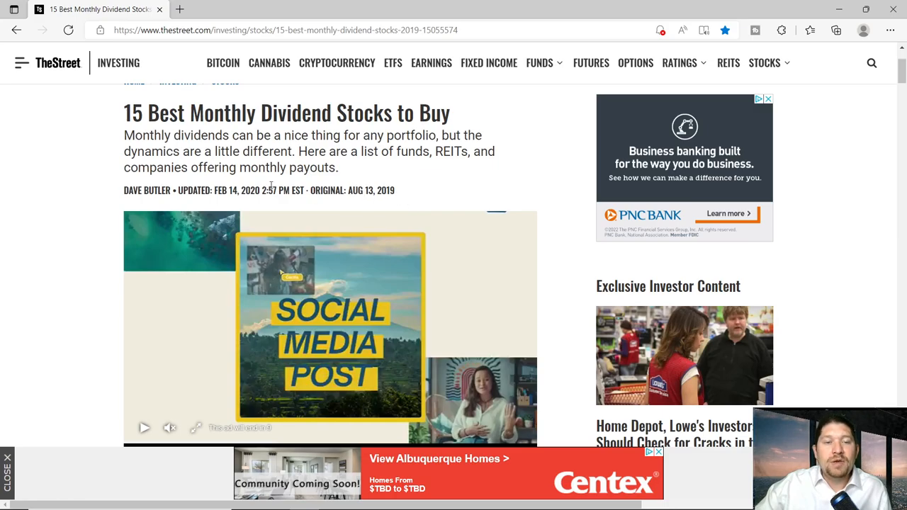
pyautogui.scroll(-3)
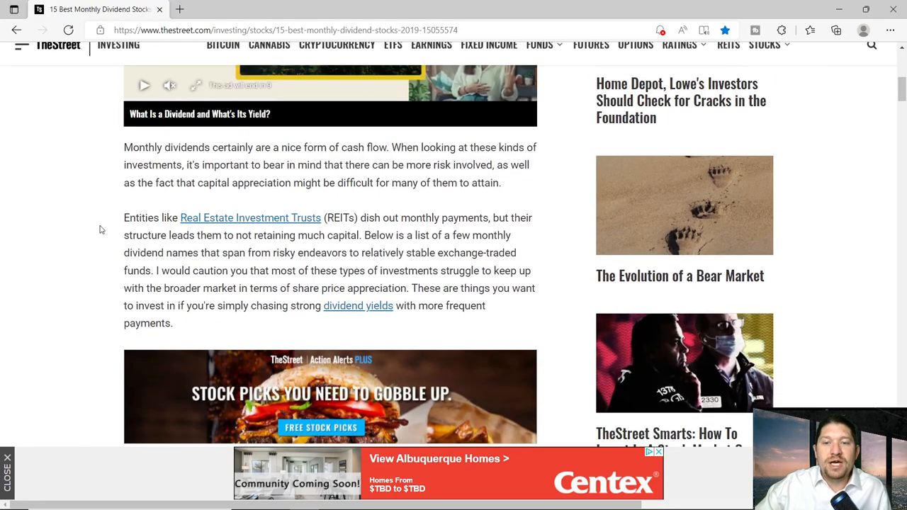
pyautogui.scroll(-3)
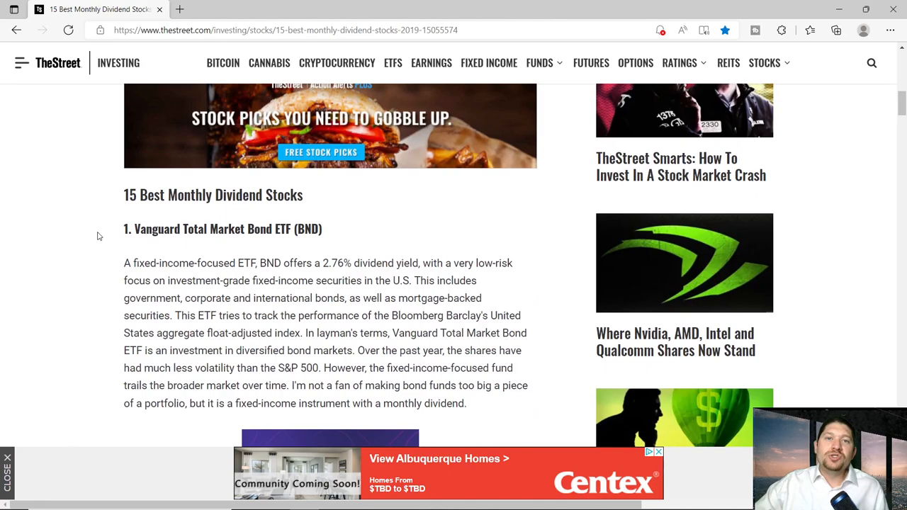